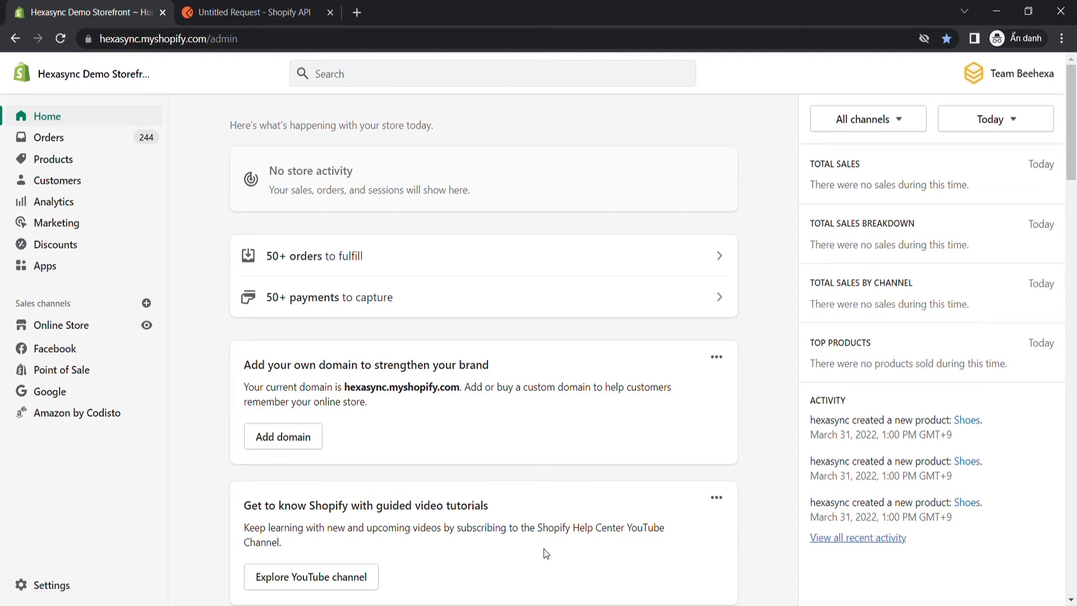
mouse_move(526, 550)
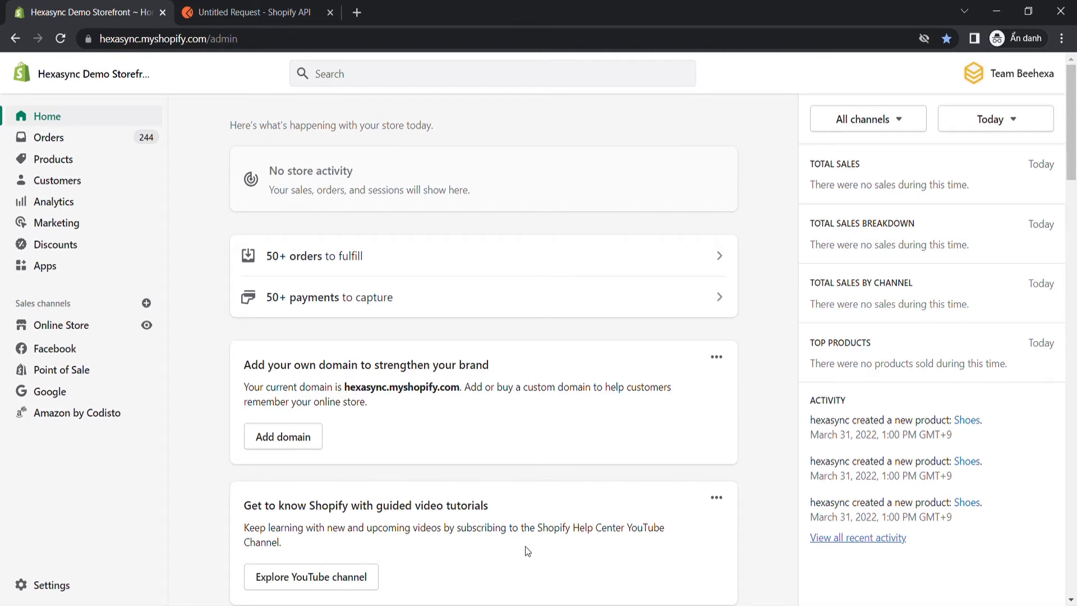
Review the store's product list in Shopify admin, then switch to the untitled Postman request
click(53, 159)
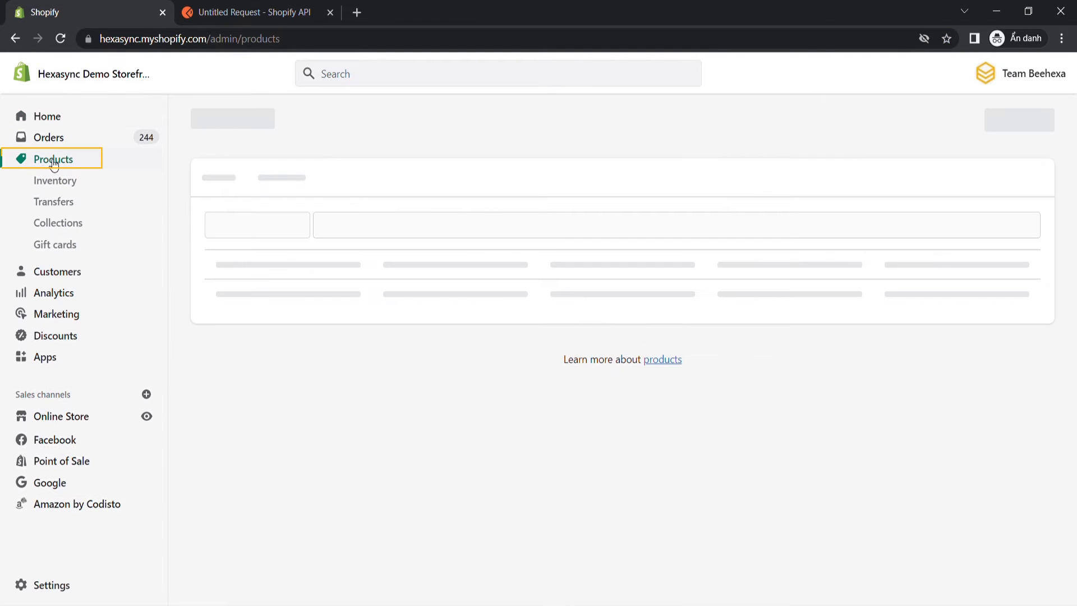
click(53, 159)
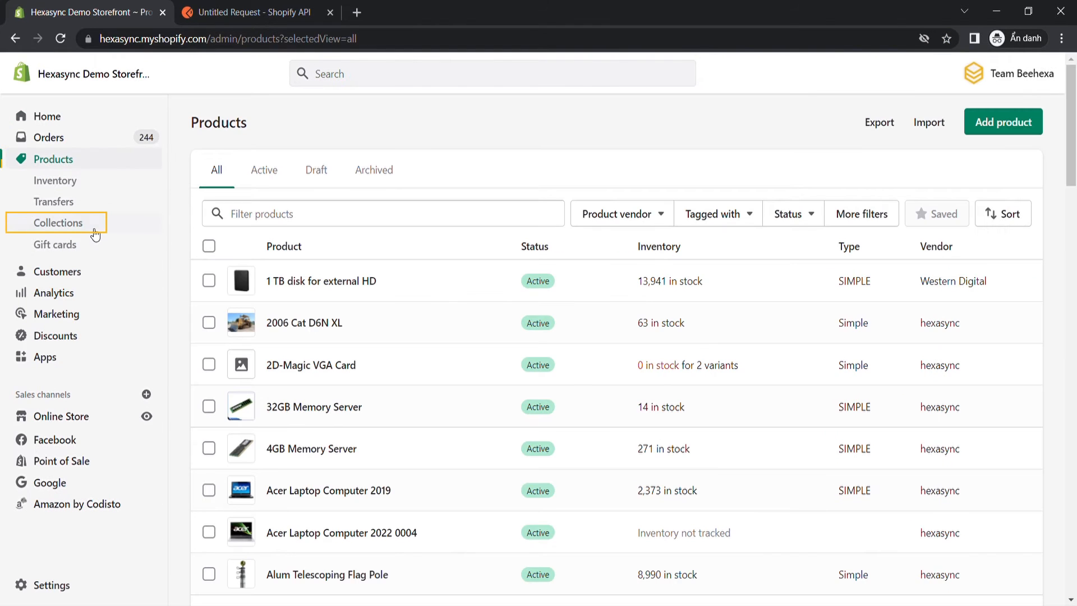
click(57, 222)
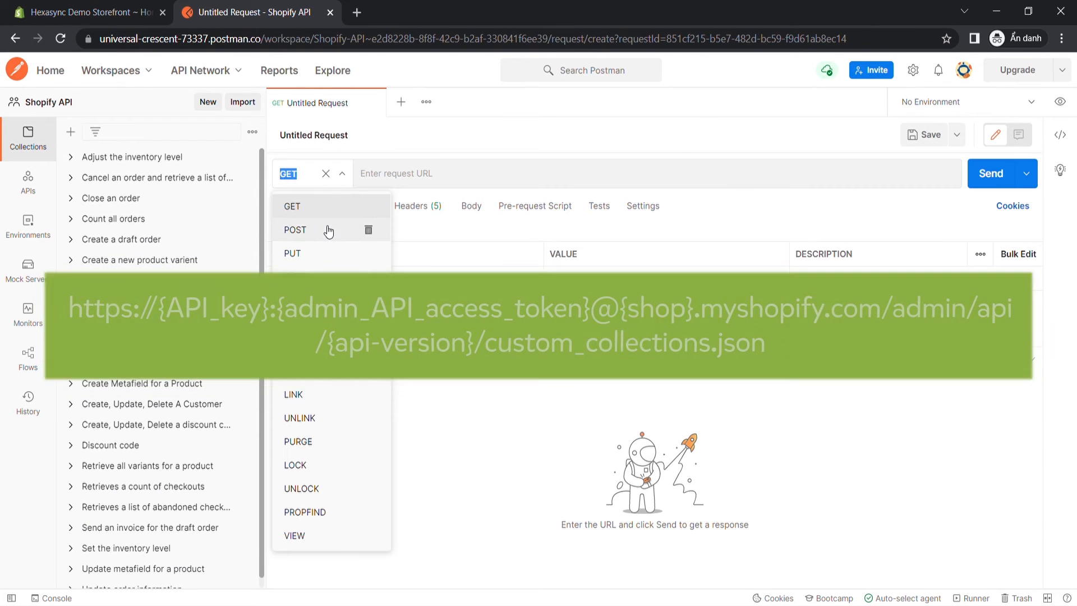
Send a POST to custom_collections.json with JSON body {"custom_collection": {"title": "T-shirt"}}
click(295, 229)
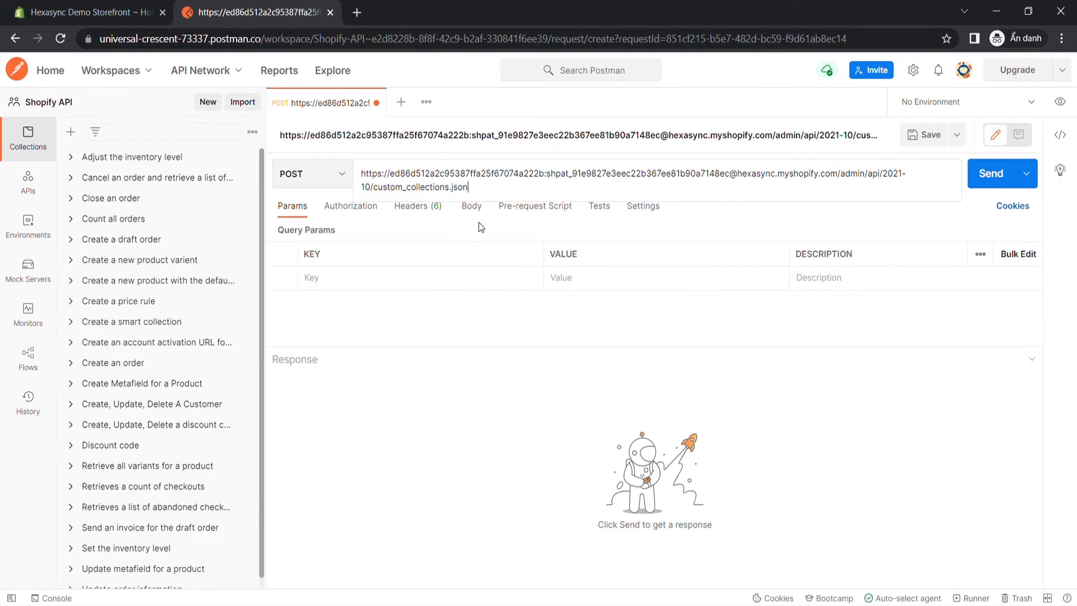
click(471, 206)
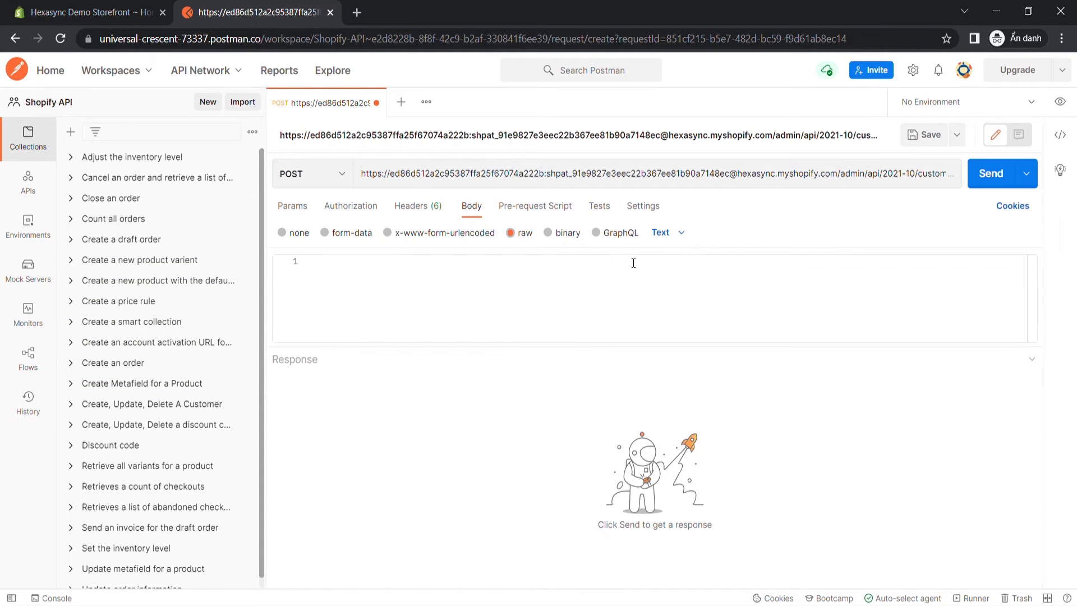
click(660, 232)
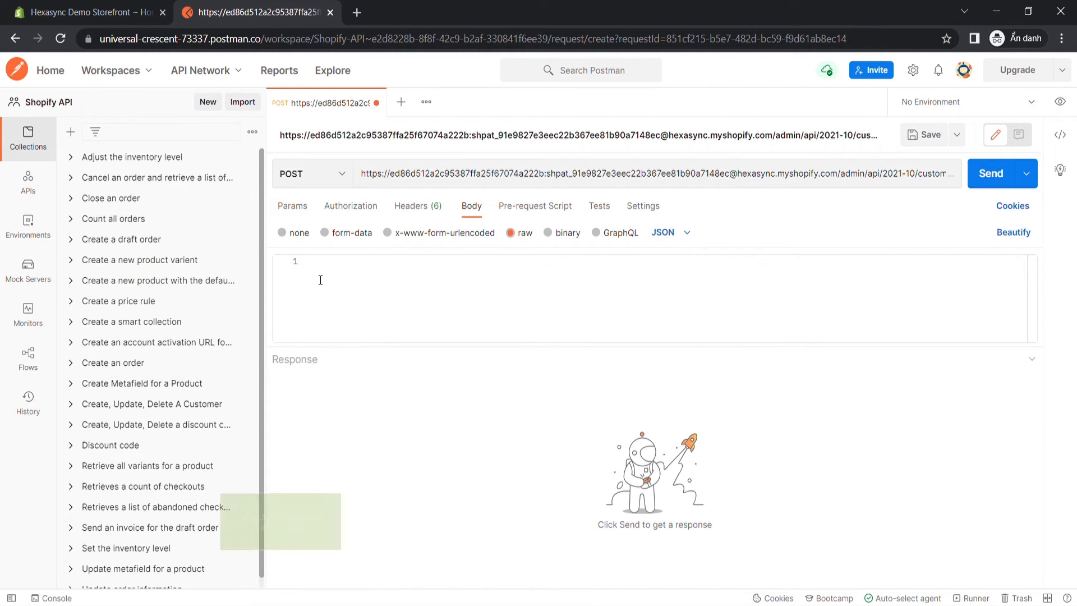
text({"custom_collection": {"title": "T-shirt"}})
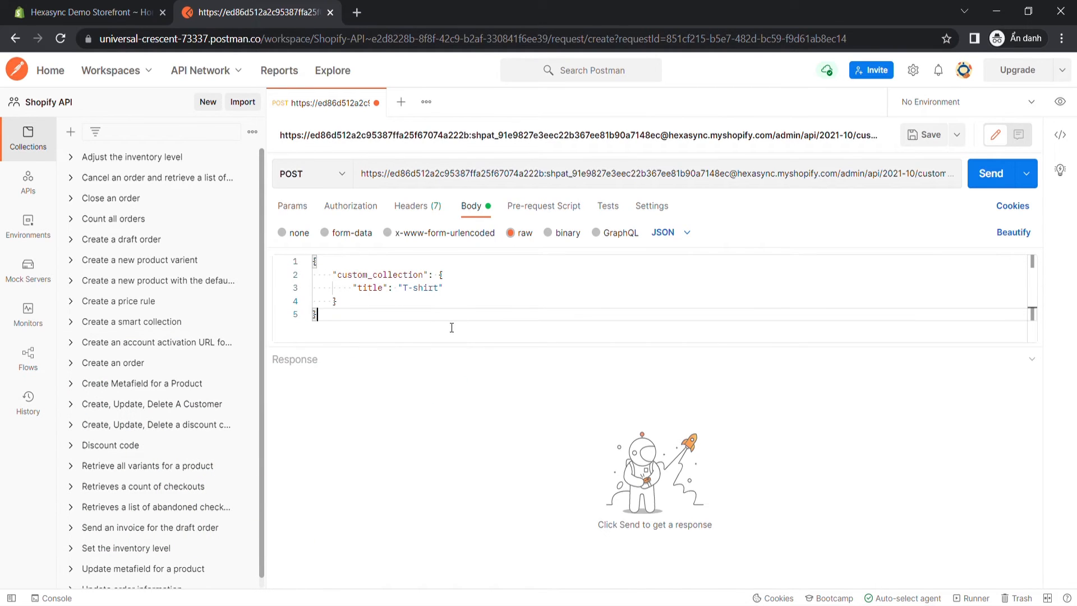
click(991, 173)
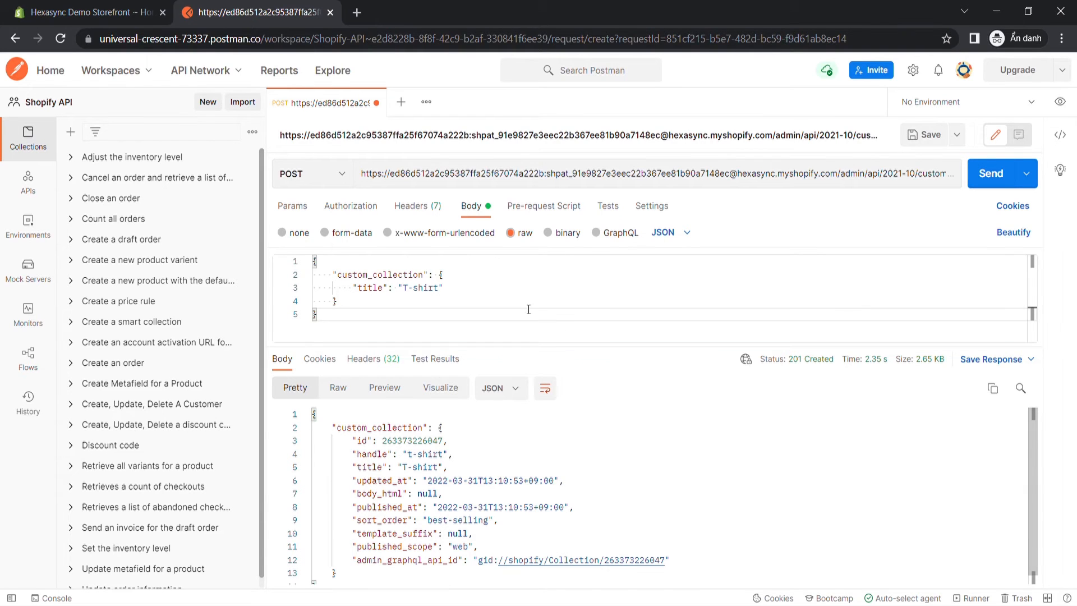
Go to Products > Collections in Shopify admin and view the empty T-shirt collection's Products section
click(82, 12)
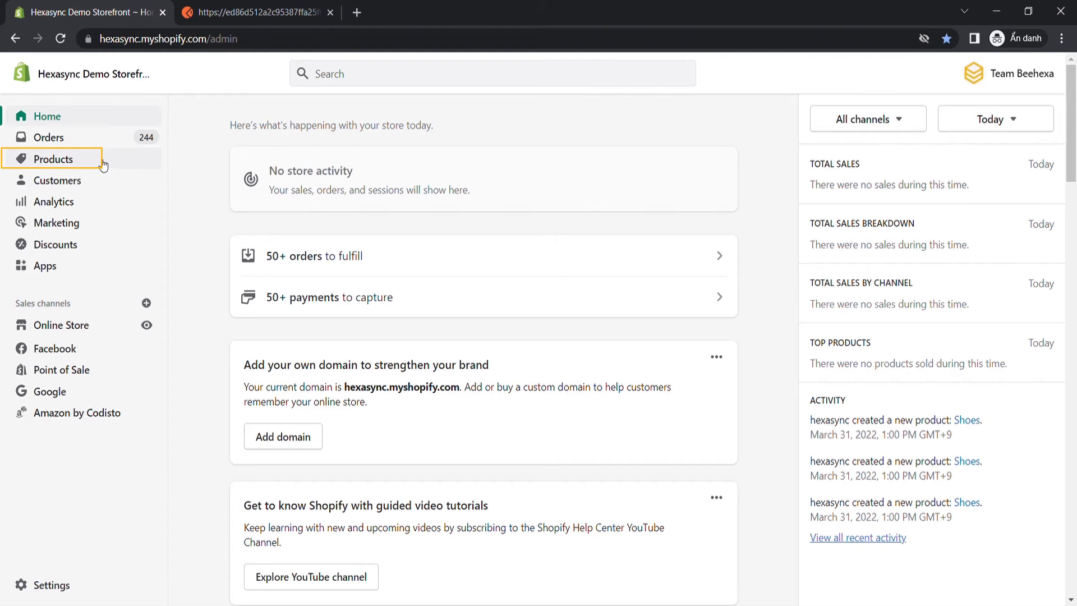
click(53, 158)
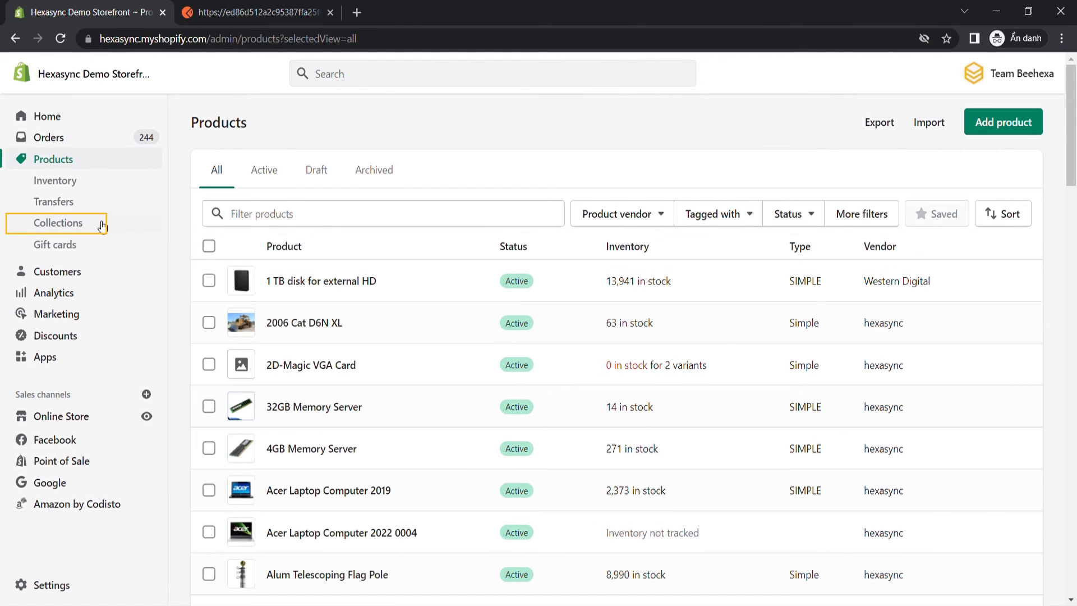
click(58, 222)
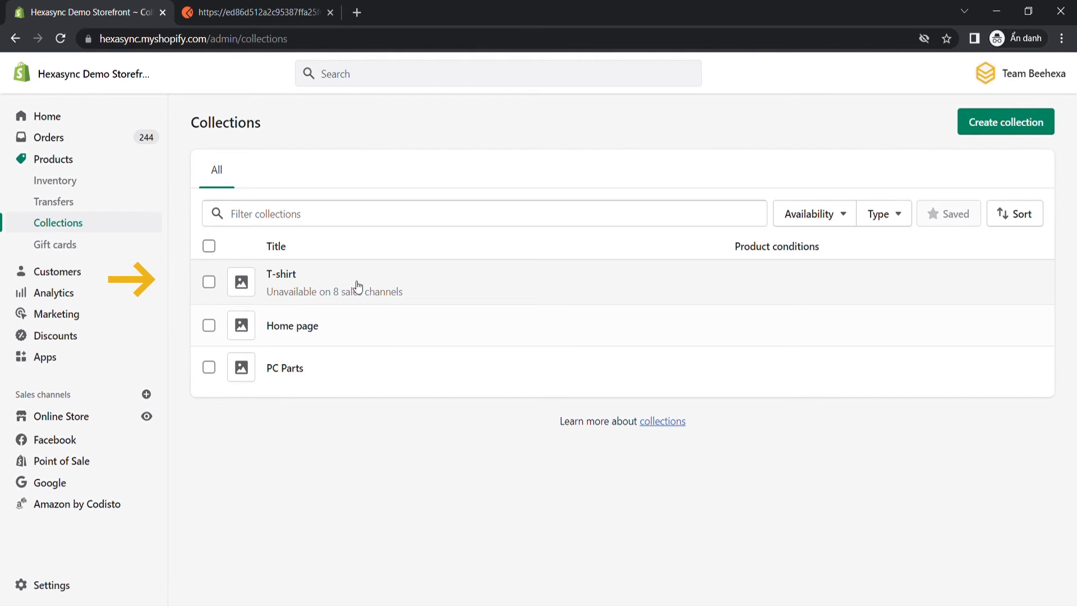
click(281, 274)
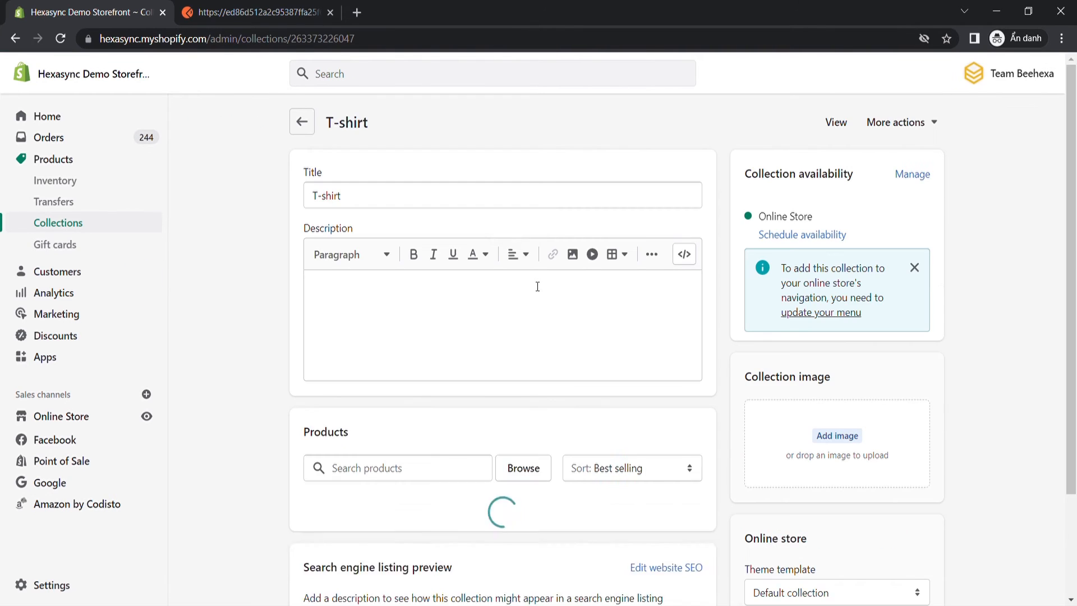
scroll(down, 3)
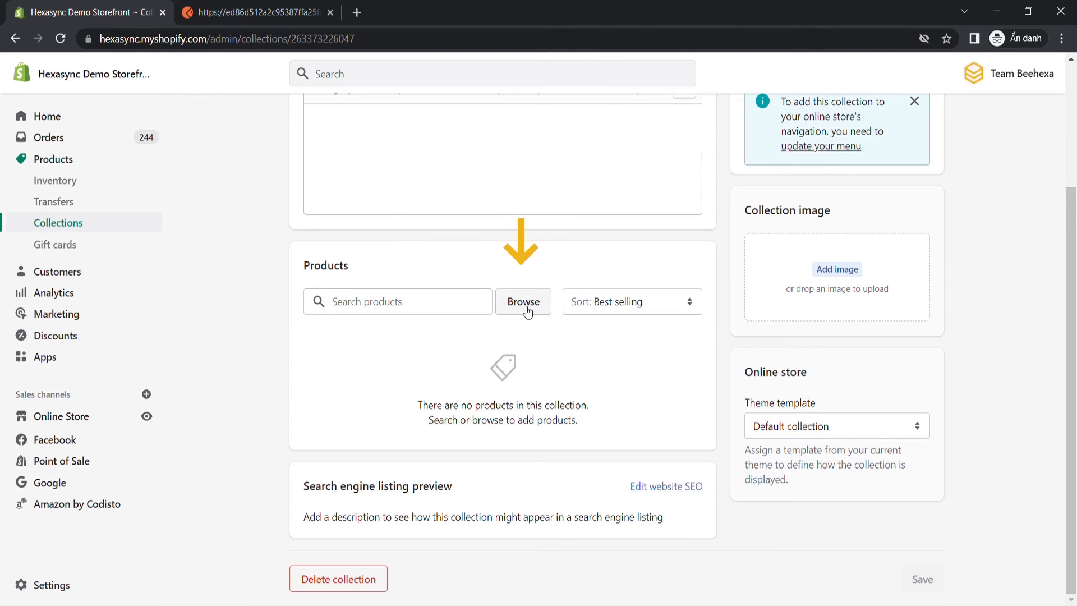
Add the Acumatica and Microsoft Business Central T-Shirts via a 't shirt' search, removing the BigCommerce T-Shirt
click(524, 302)
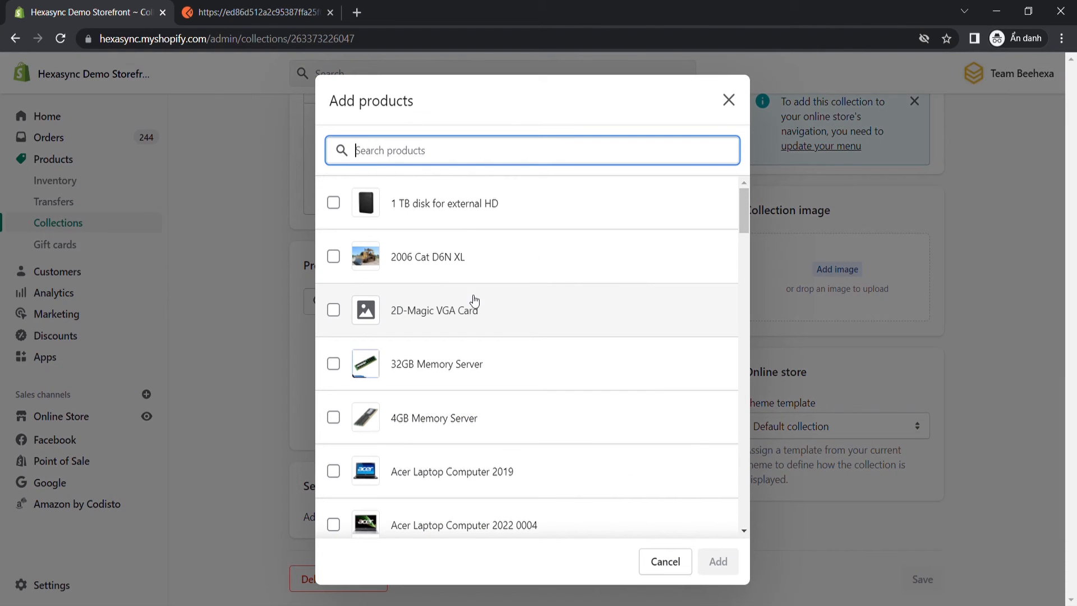
mouse_move(441, 158)
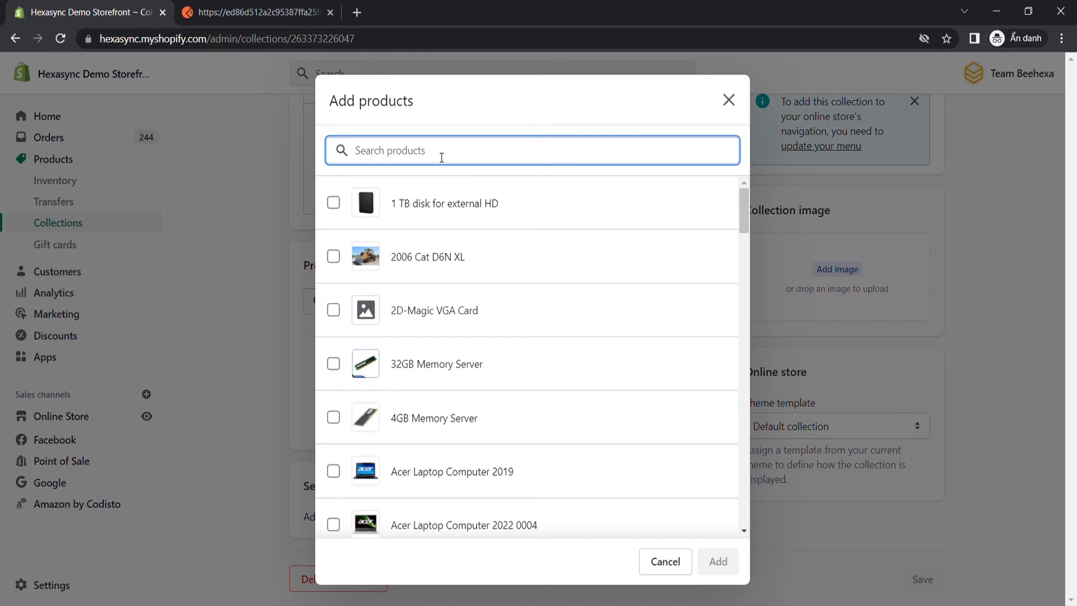
text(t shirt)
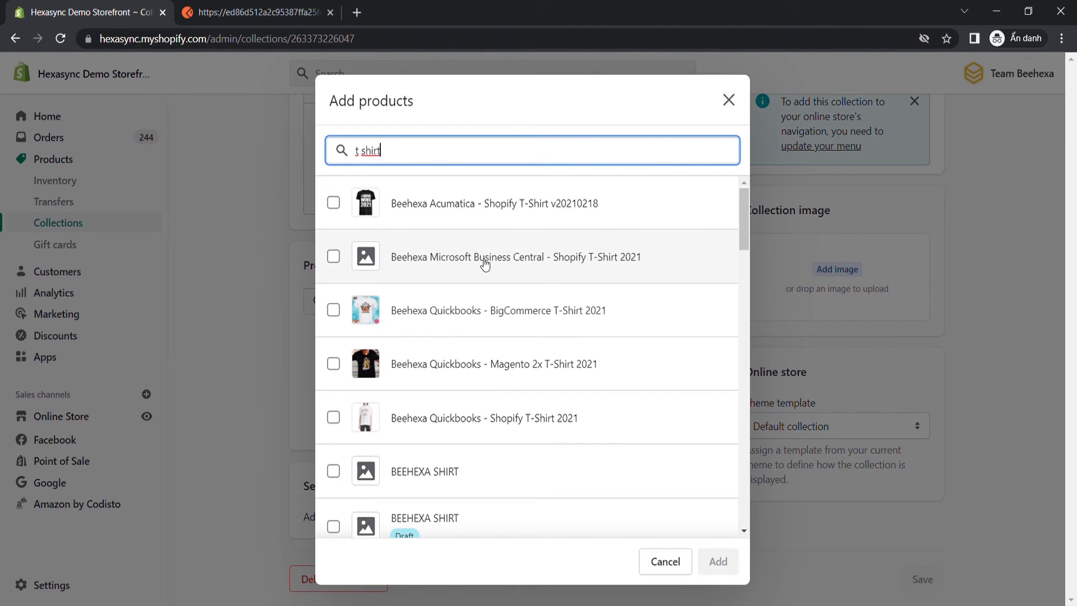
click(334, 203)
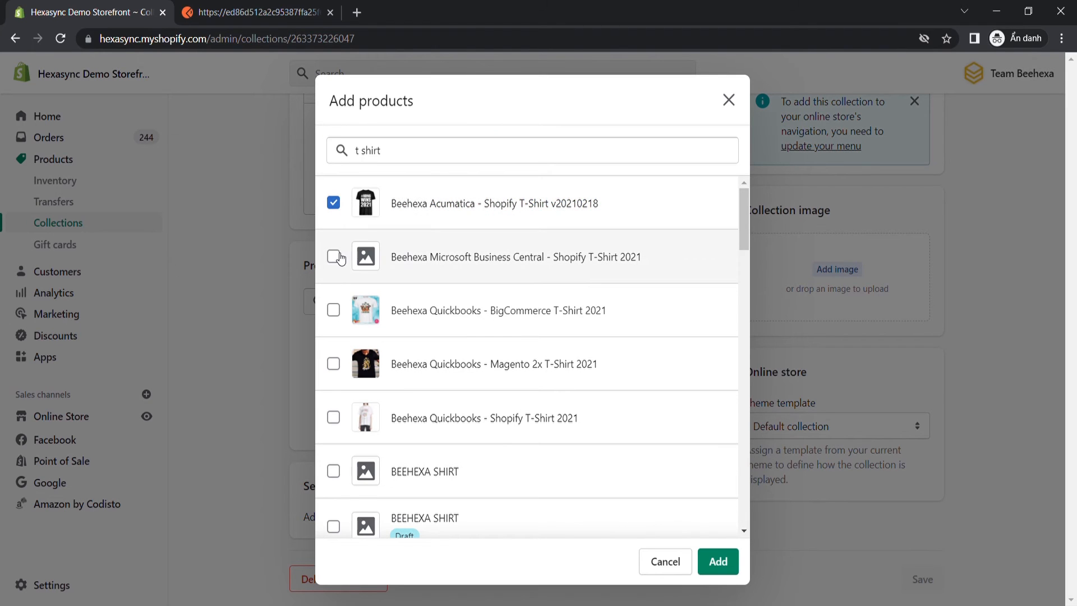
click(333, 256)
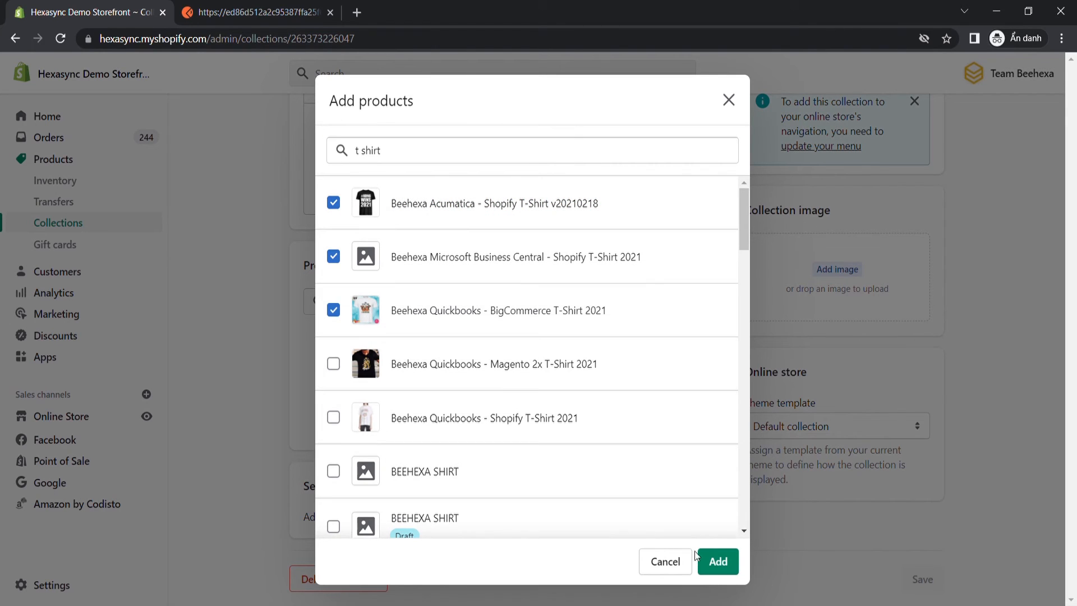
click(716, 561)
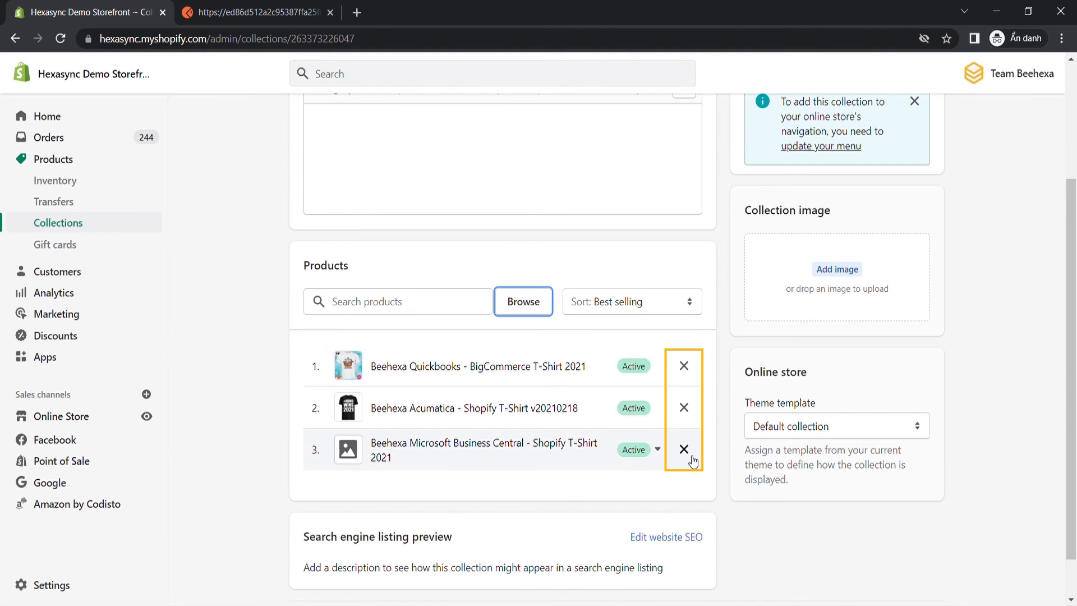
click(684, 365)
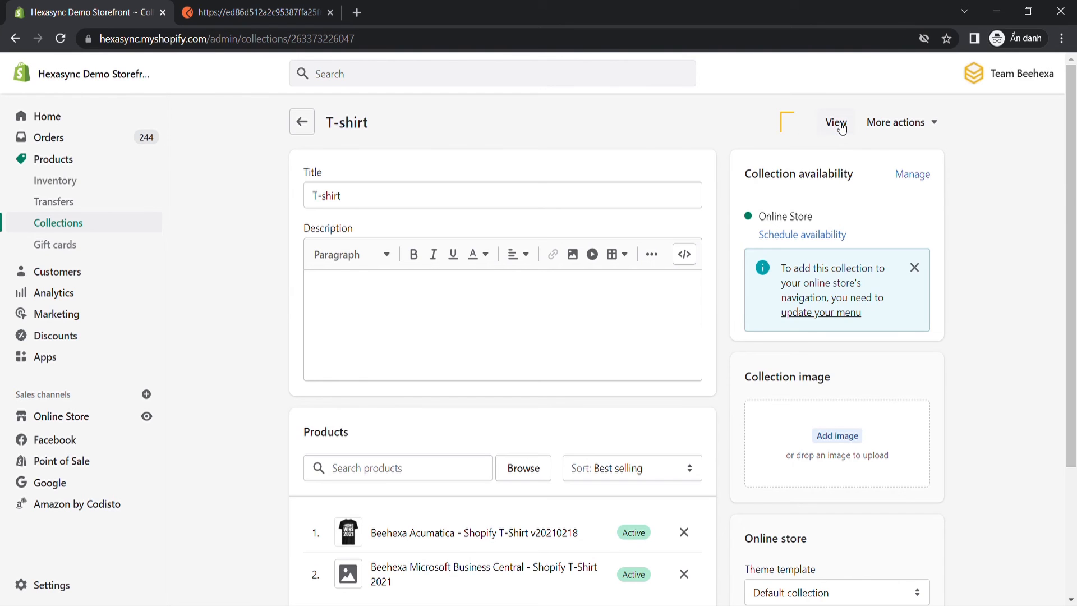
View the T-shirt collection on the storefront and dismiss the shipping country popup
click(835, 123)
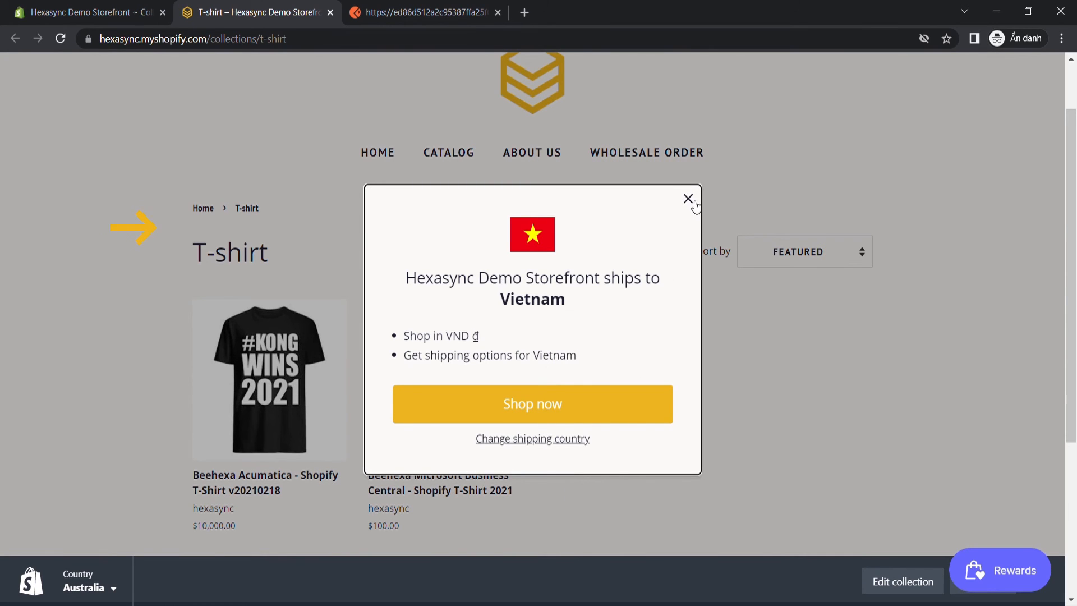
click(688, 199)
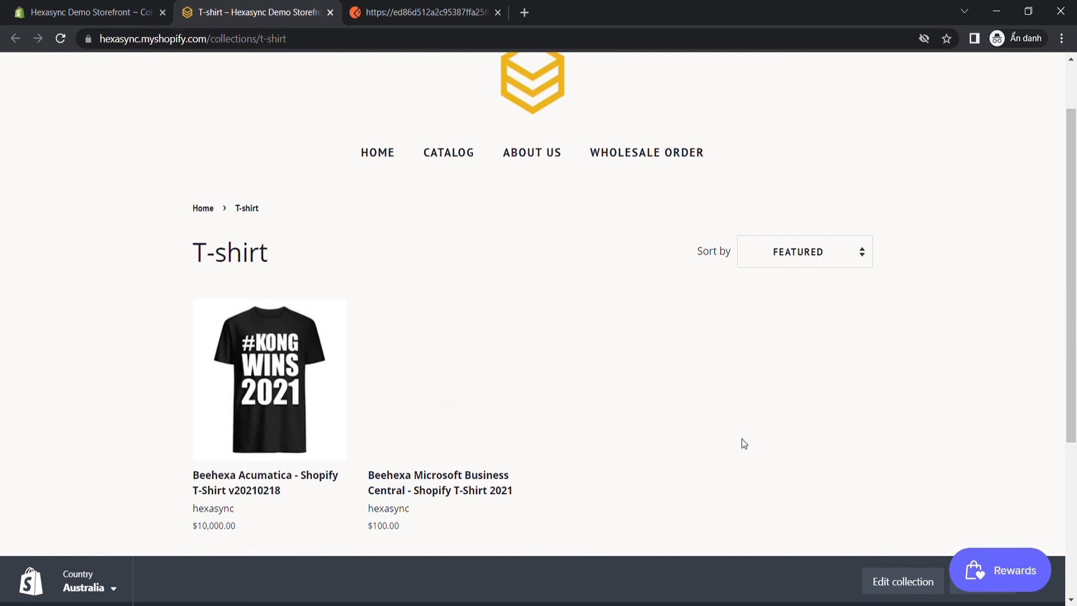
mouse_move(302, 486)
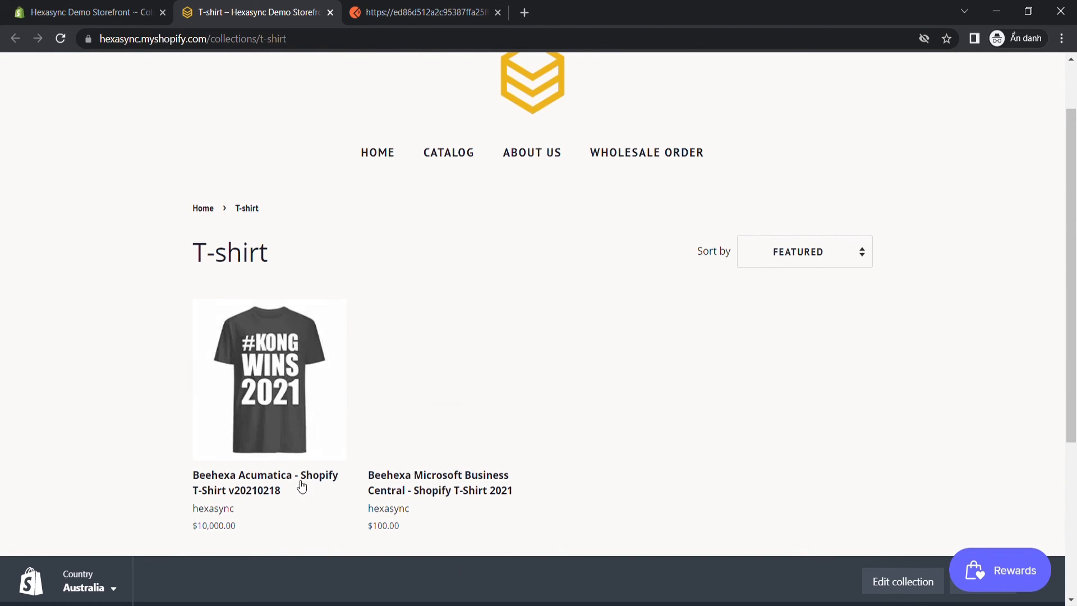